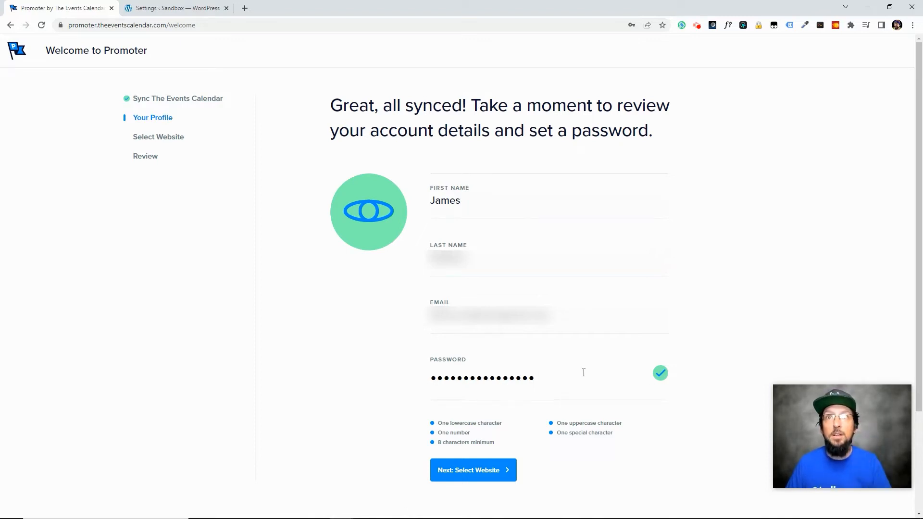
Step: Continue Promoter onboarding to the website selection step
click(473, 469)
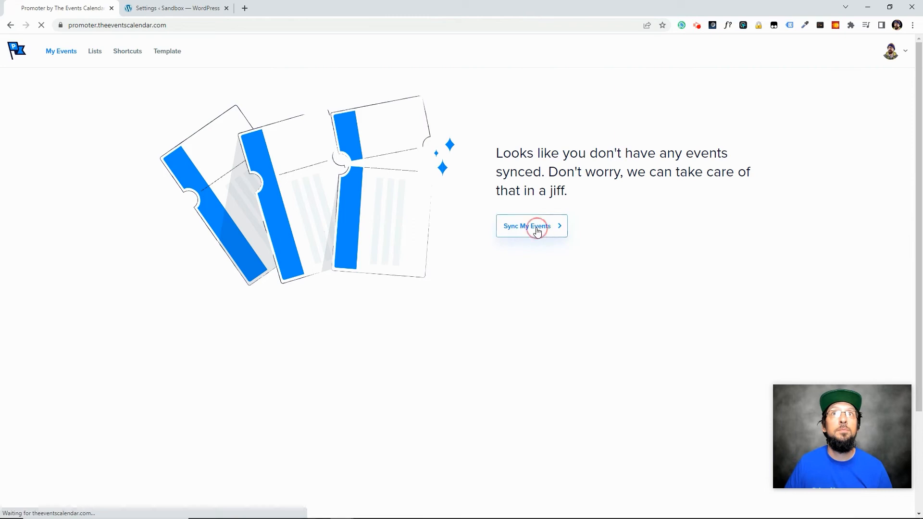
Step: Sync the Promoter Test event from the WordPress site, then switch over to WordPress
click(530, 225)
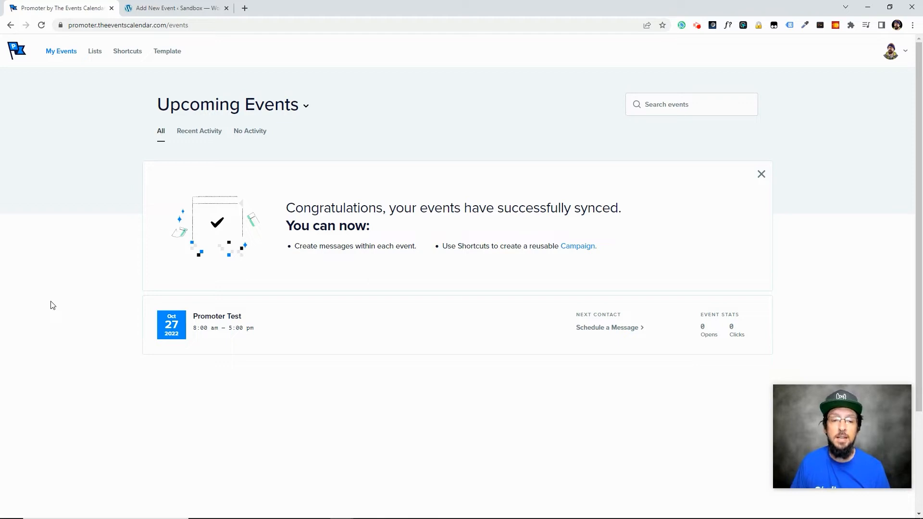
mouse_move(485, 422)
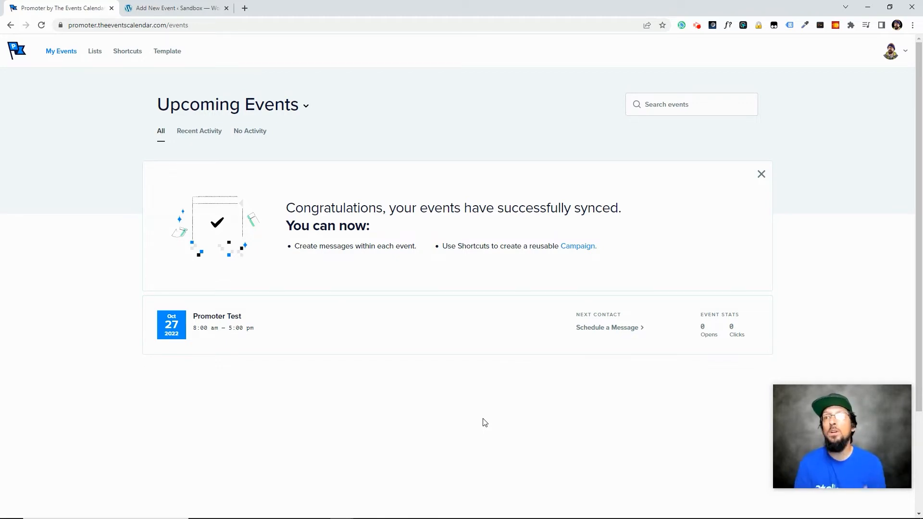
click(606, 327)
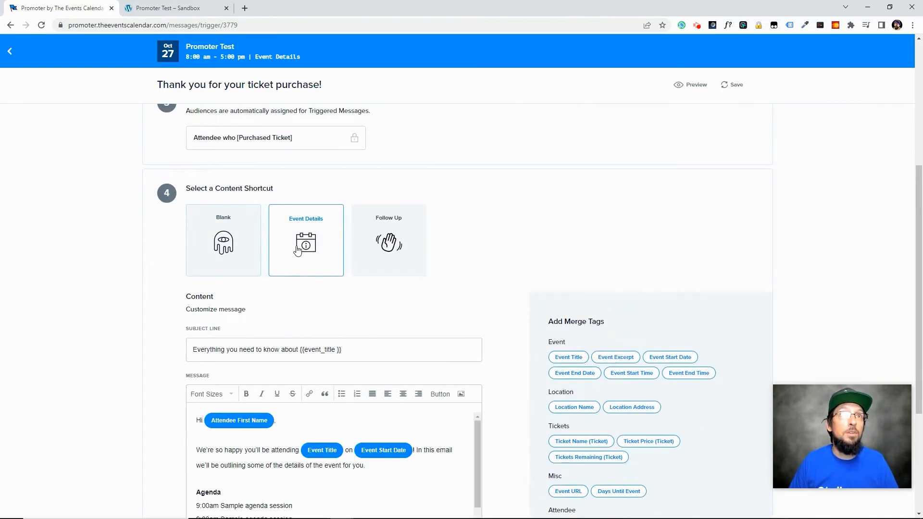
Step: Replace the Event Details template with the Blank content shortcut
click(223, 240)
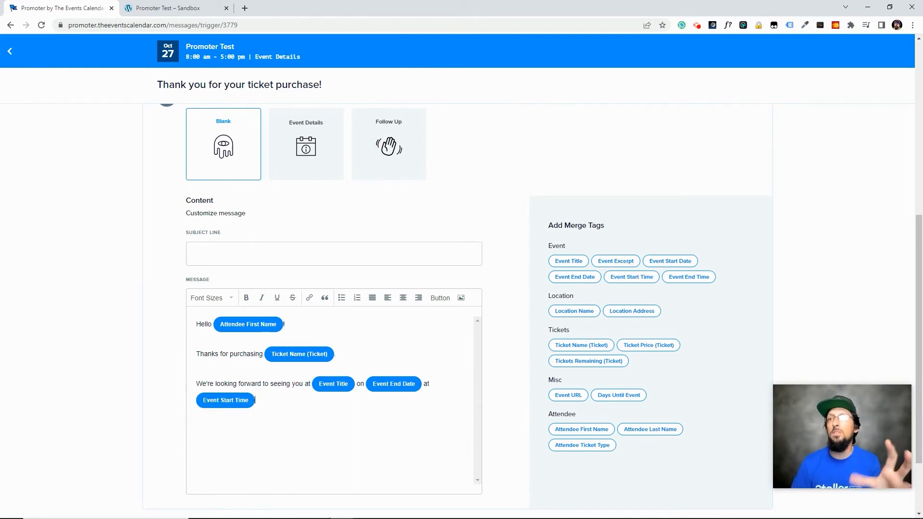
Step: Scroll up and down through the thank-you message body with its merge tags
scroll(up, 3)
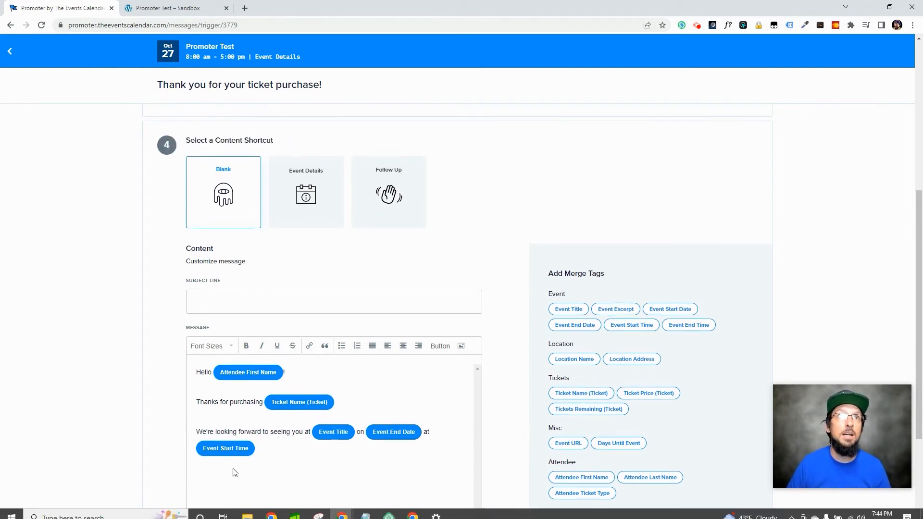
scroll(down, 3)
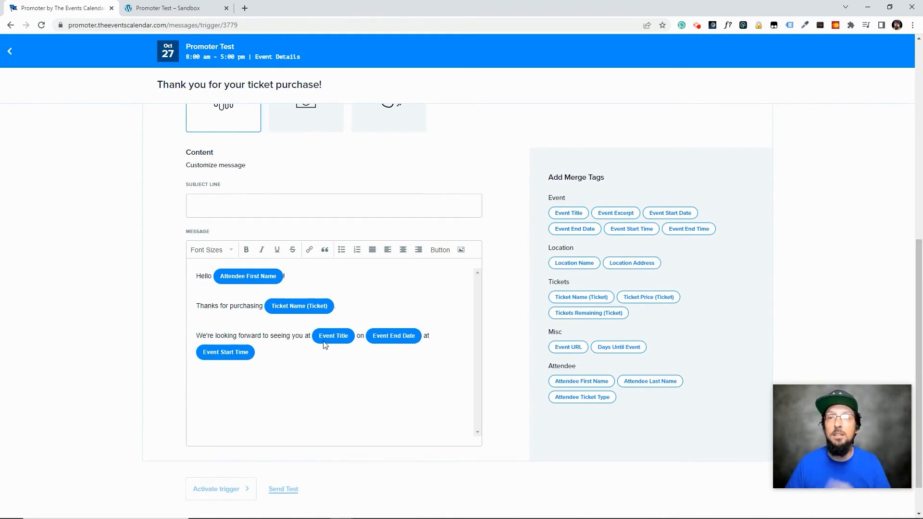
scroll(up, 3)
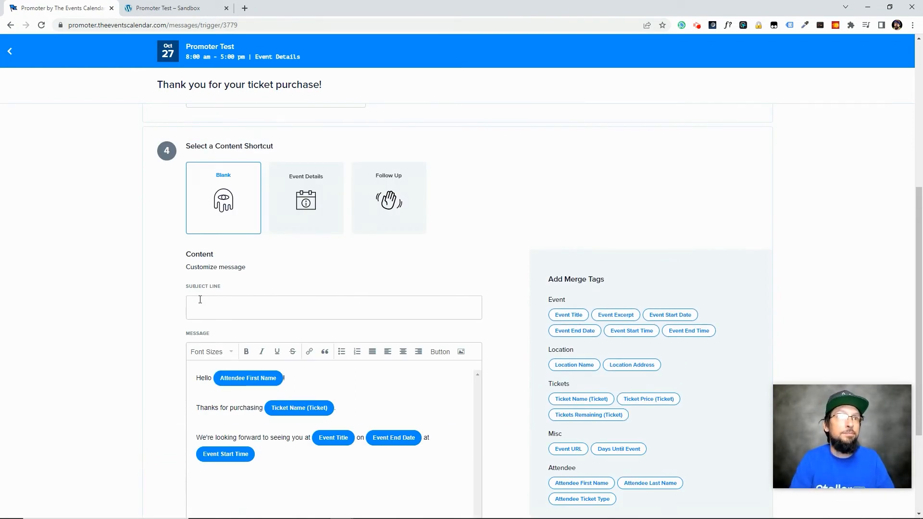
scroll(up, 3)
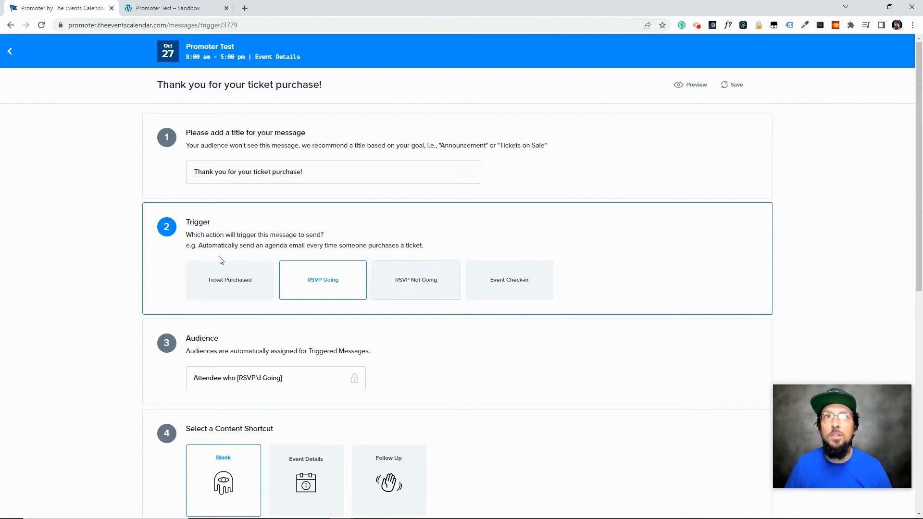
Step: Leave the message editor and return to the My Events dashboard
click(10, 51)
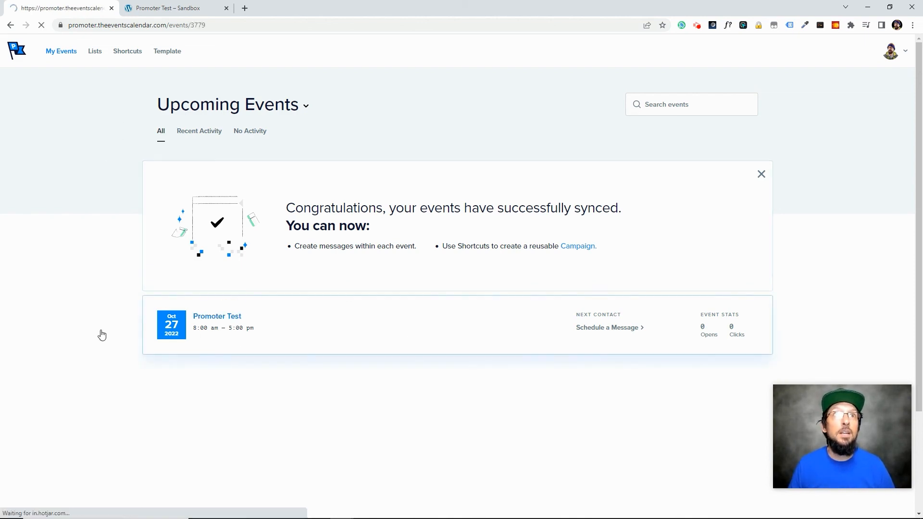
Step: Open the Shortcuts preview of pre-written message templates
click(577, 247)
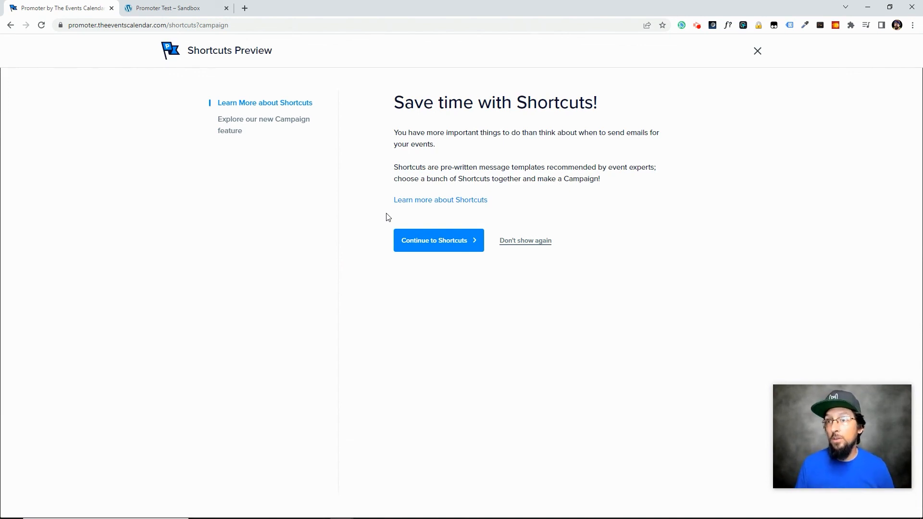